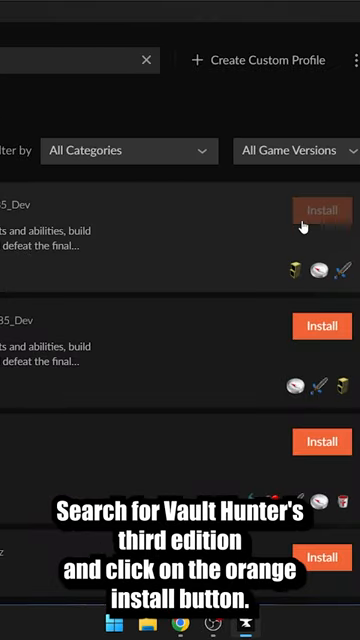
Play the installed Vault Hunters 3rd Edition modpack to bring up the Minecraft launcher login
left_click(321, 210)
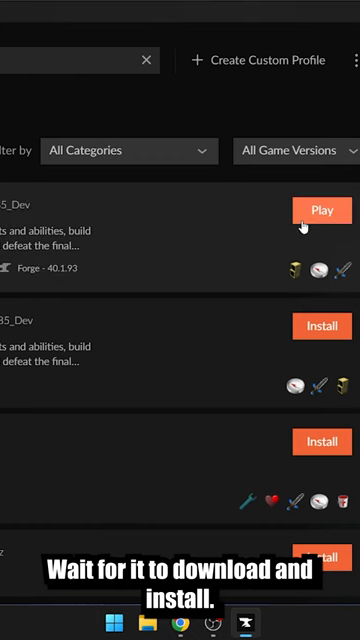
left_click(322, 210)
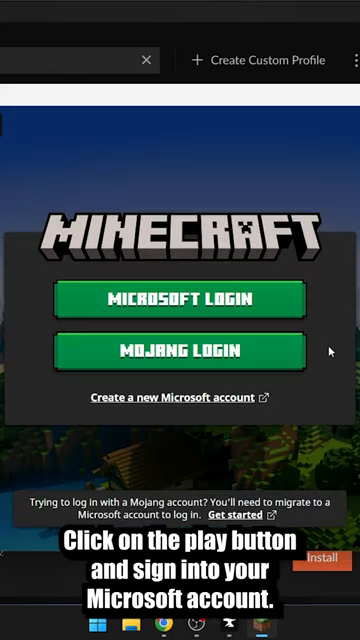